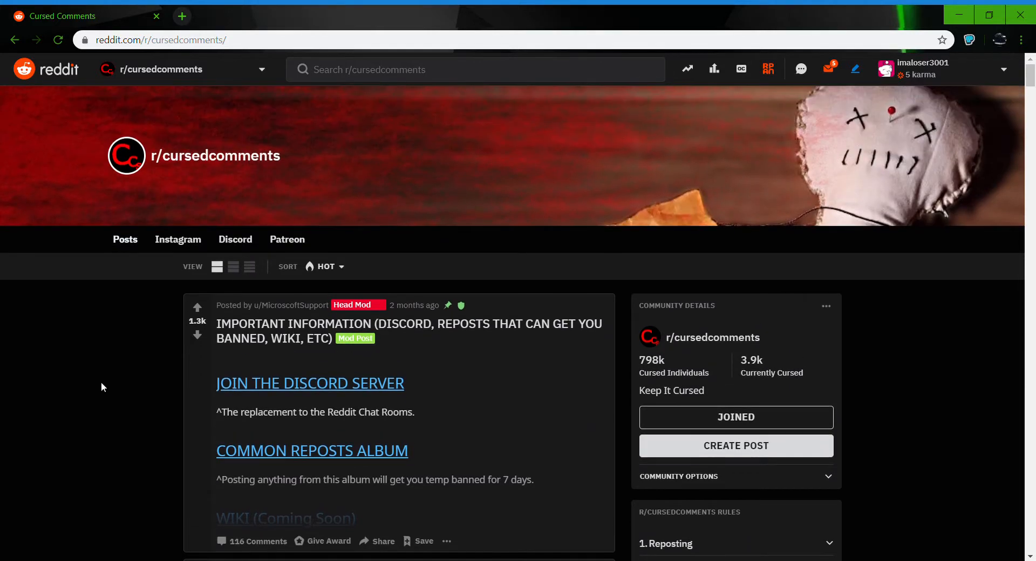
{"action": "mouse_move", "coordinate": [888, 316]}
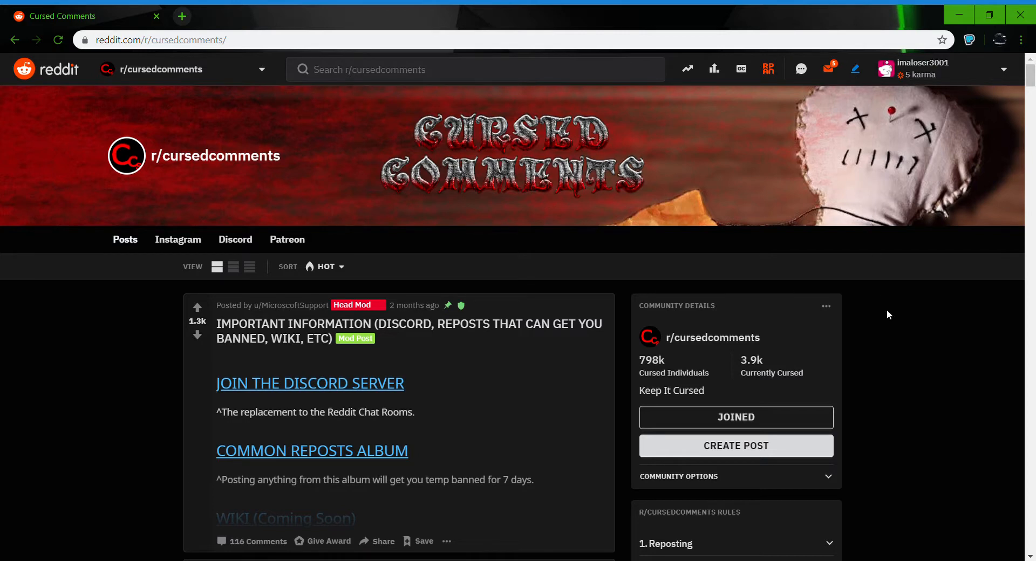
Scroll the feed to the Cursed_mail post and open its Twitter-thread screenshot about letters to heaven.
{"action": "scroll", "scroll_direction": "down", "scroll_amount": 3}
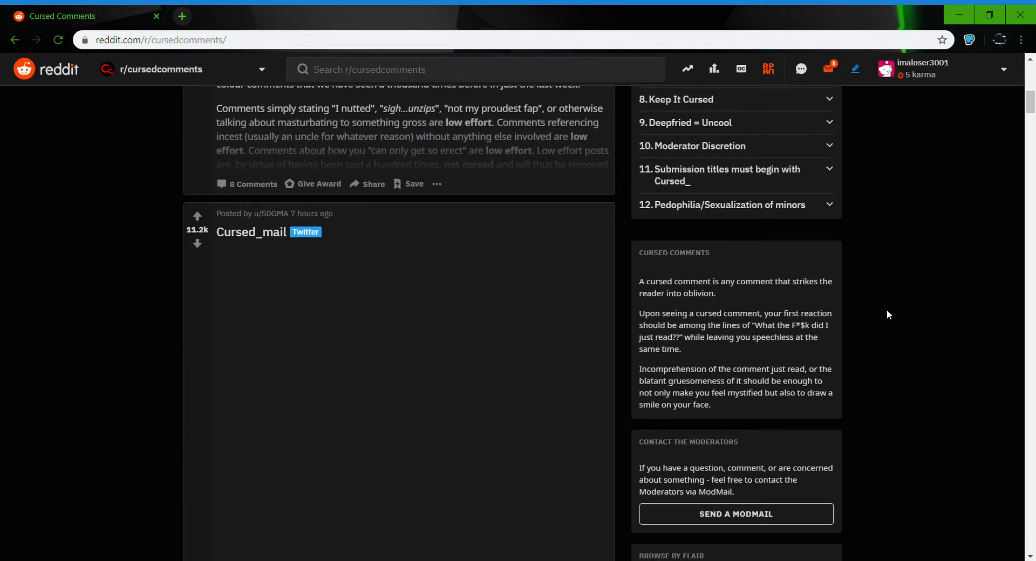
{"action": "scroll", "scroll_direction": "down", "scroll_amount": 3}
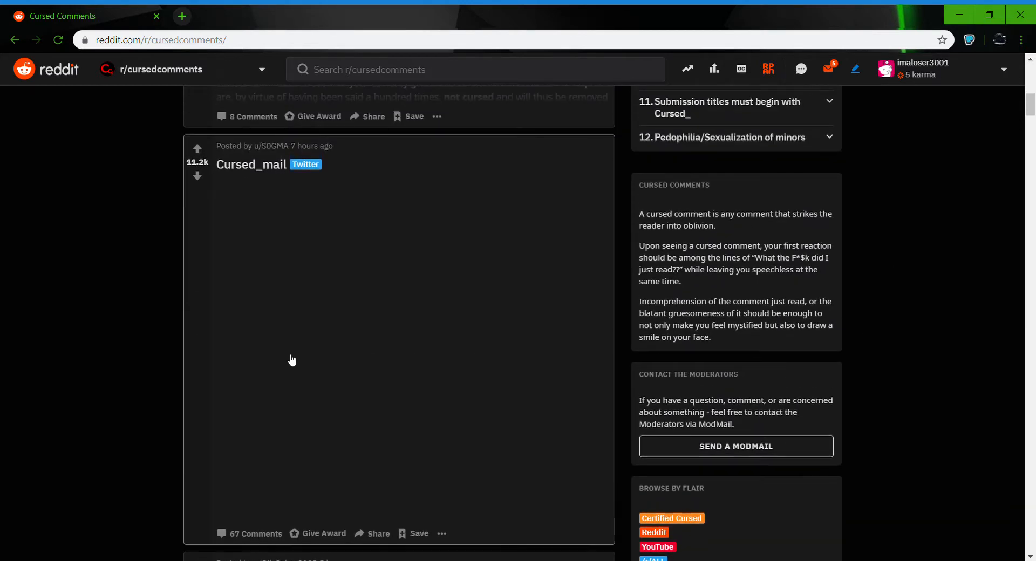
{"action": "left_click", "coordinate": [250, 165]}
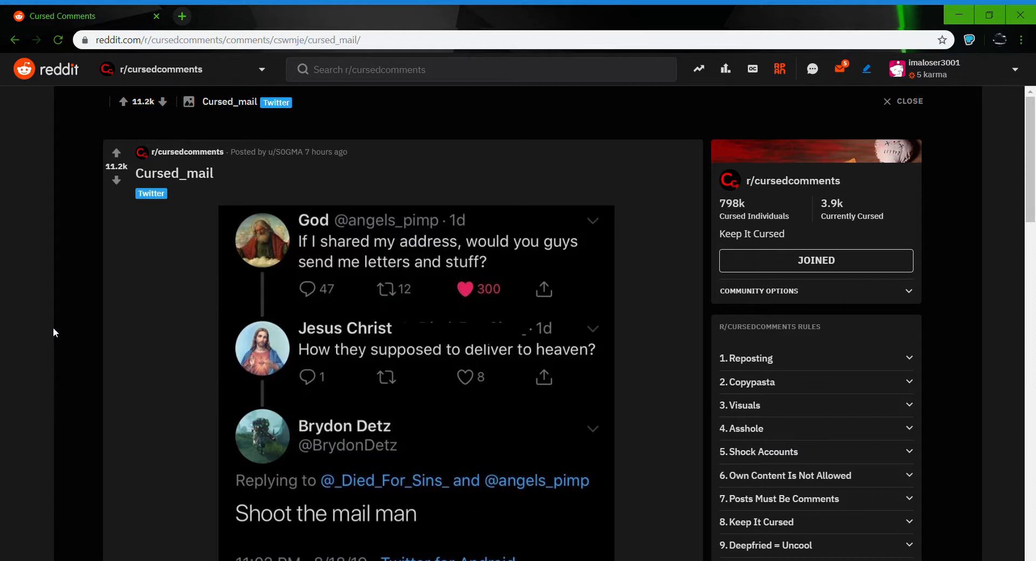
{"action": "scroll", "scroll_direction": "down", "scroll_amount": 3}
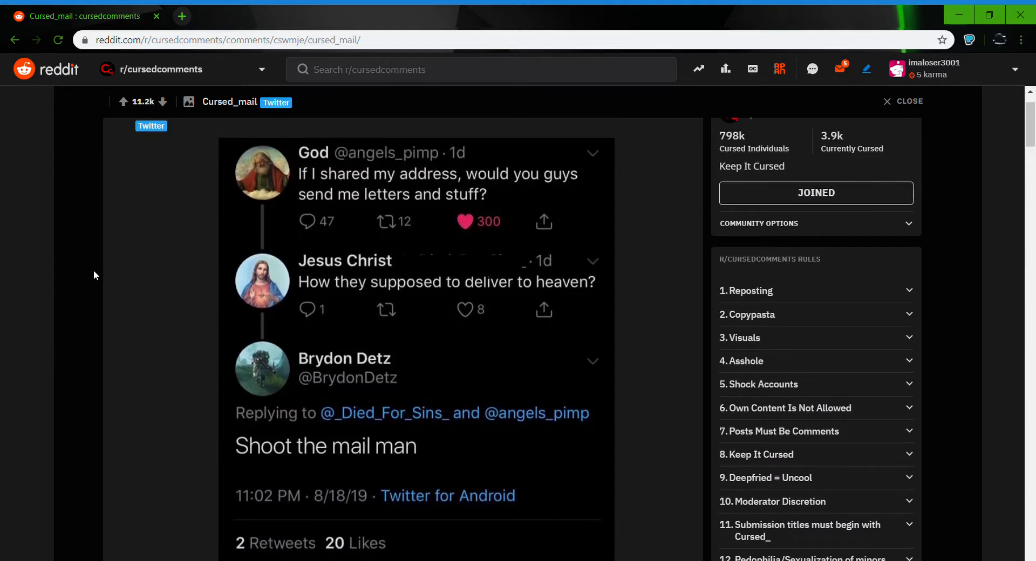
{"action": "mouse_move", "coordinate": [304, 174]}
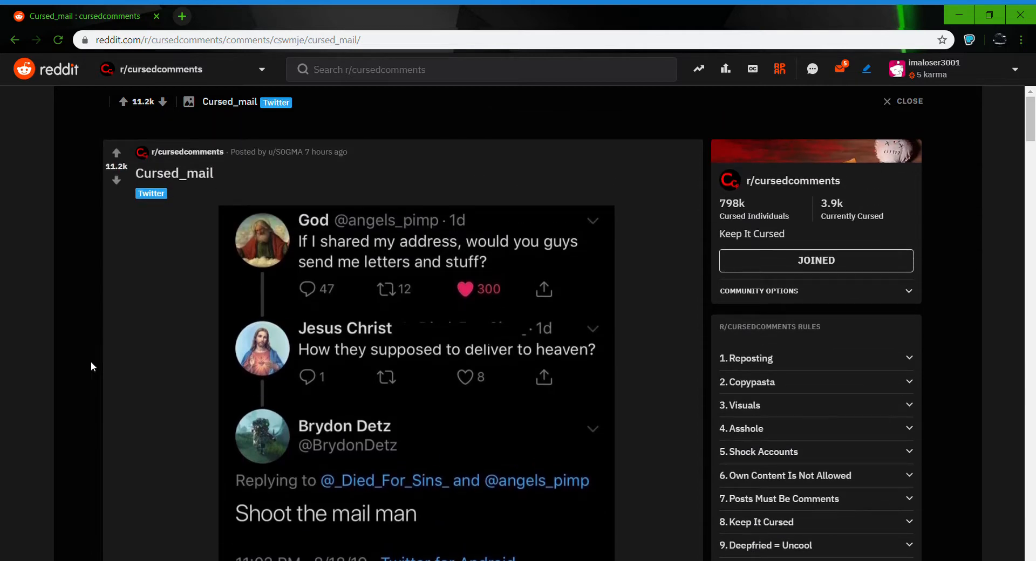
{"action": "scroll", "scroll_direction": "down", "scroll_amount": 3}
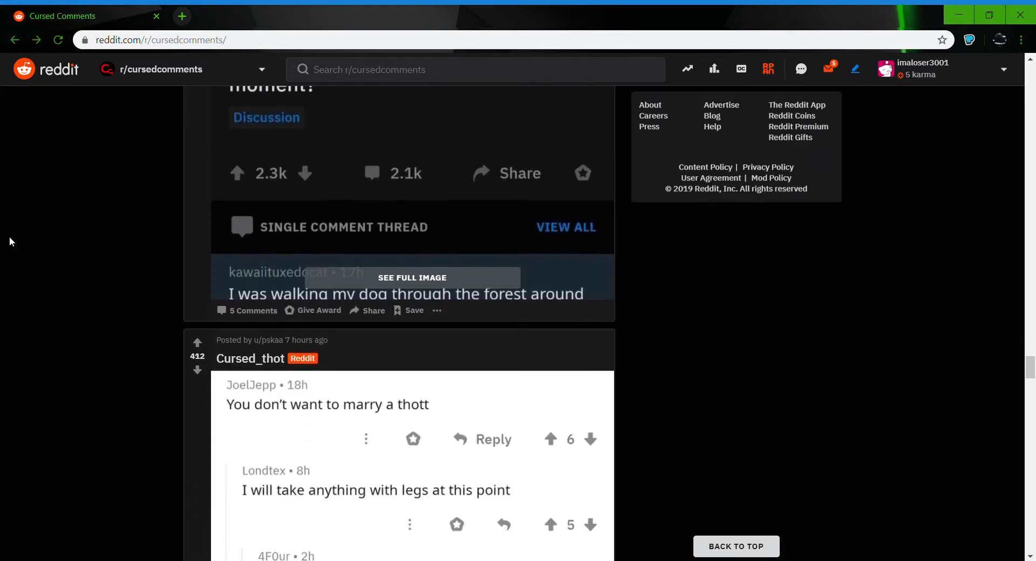
Continue through the feed past several posts to land on Cursed_rhymes.
{"action": "left_click", "coordinate": [251, 358]}
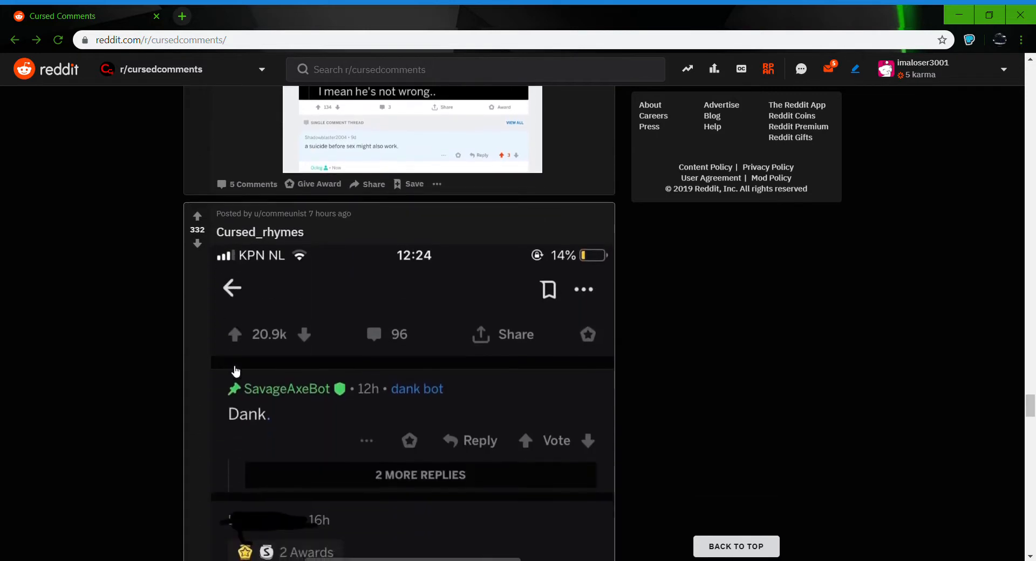
Open Cursed_rhymes and read its rhyming comment chain about work and farting.
{"action": "left_click", "coordinate": [260, 231]}
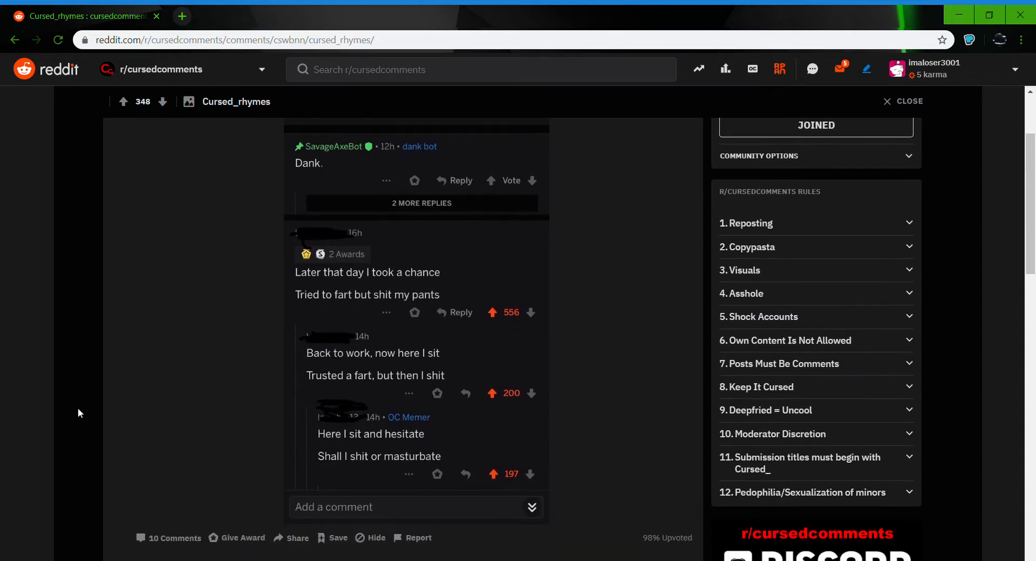
{"action": "mouse_move", "coordinate": [66, 463]}
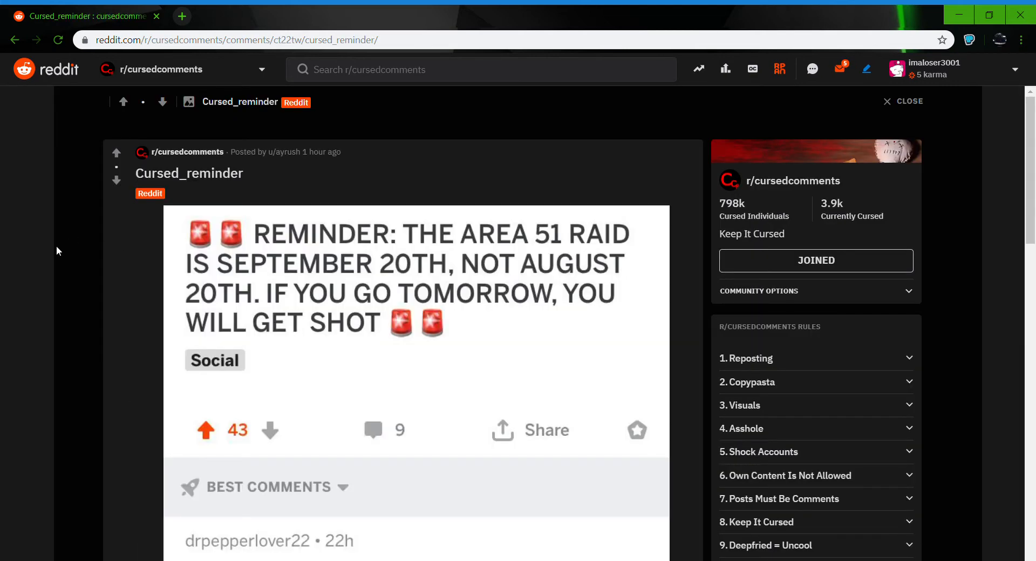
Scroll on to the Cursed_Hamster post with its classroom Instagram screenshot.
{"action": "scroll", "scroll_direction": "down", "scroll_amount": 3}
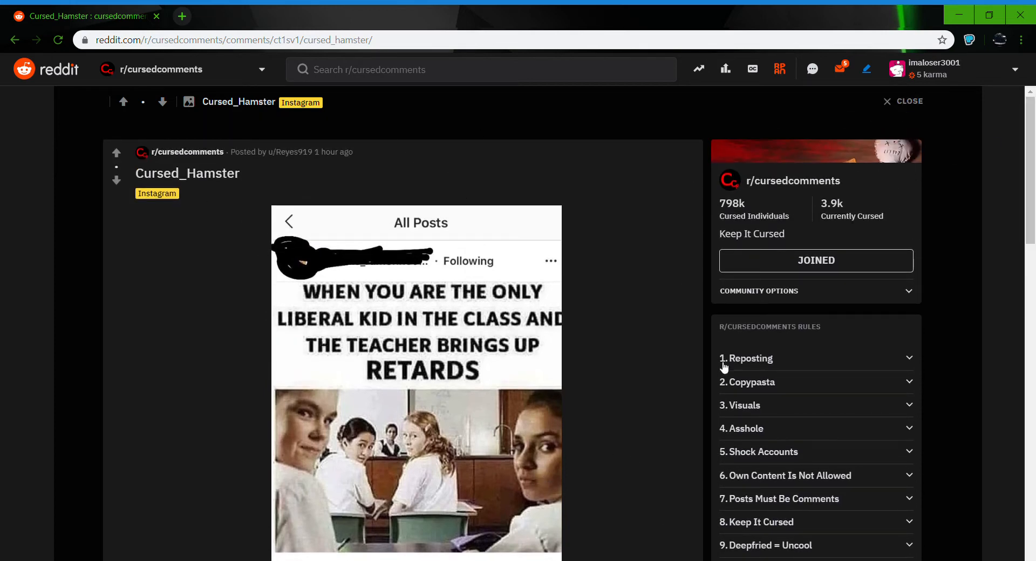
{"action": "mouse_move", "coordinate": [637, 184]}
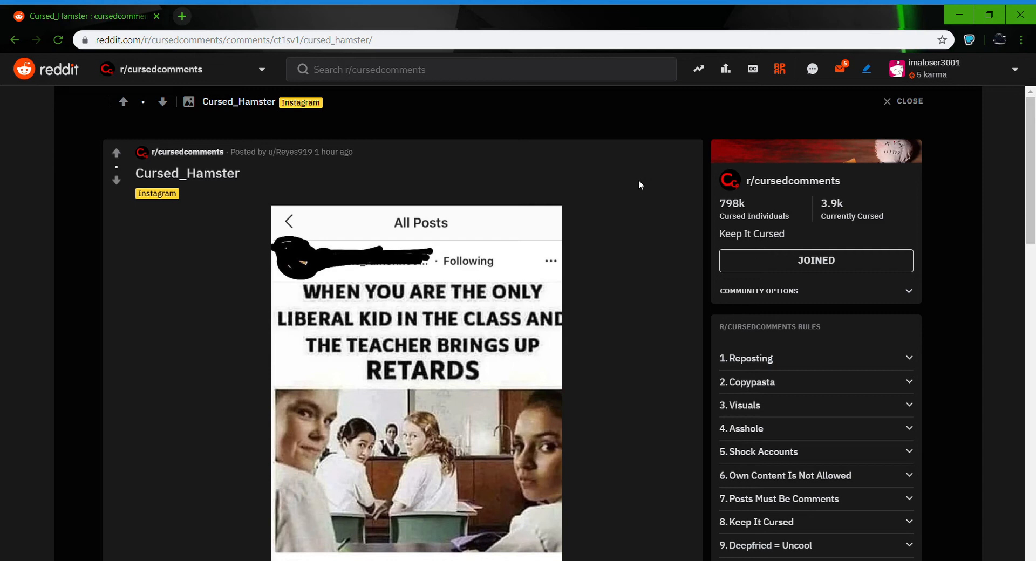
{"action": "mouse_move", "coordinate": [722, 227]}
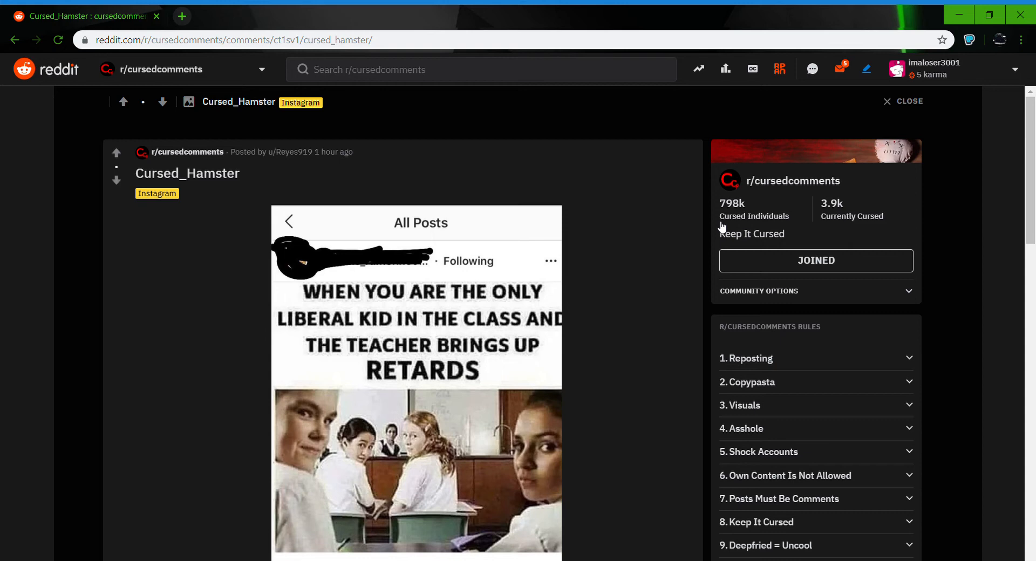